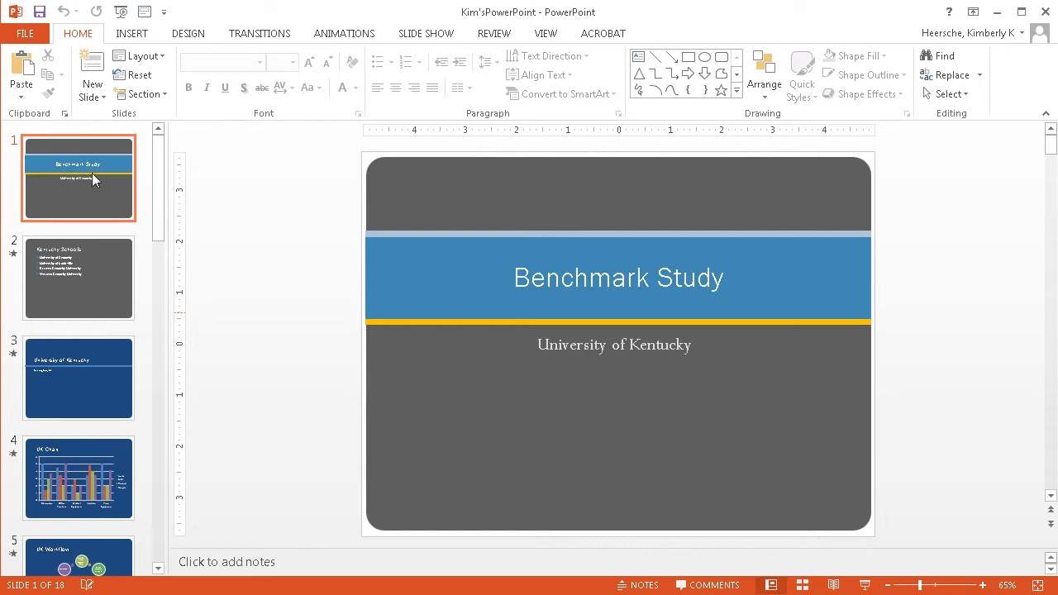
Step: Browse the Kentucky Schools, UK Chart and a university title slide, then switch to Slide Sorter view
left_click(80, 278)
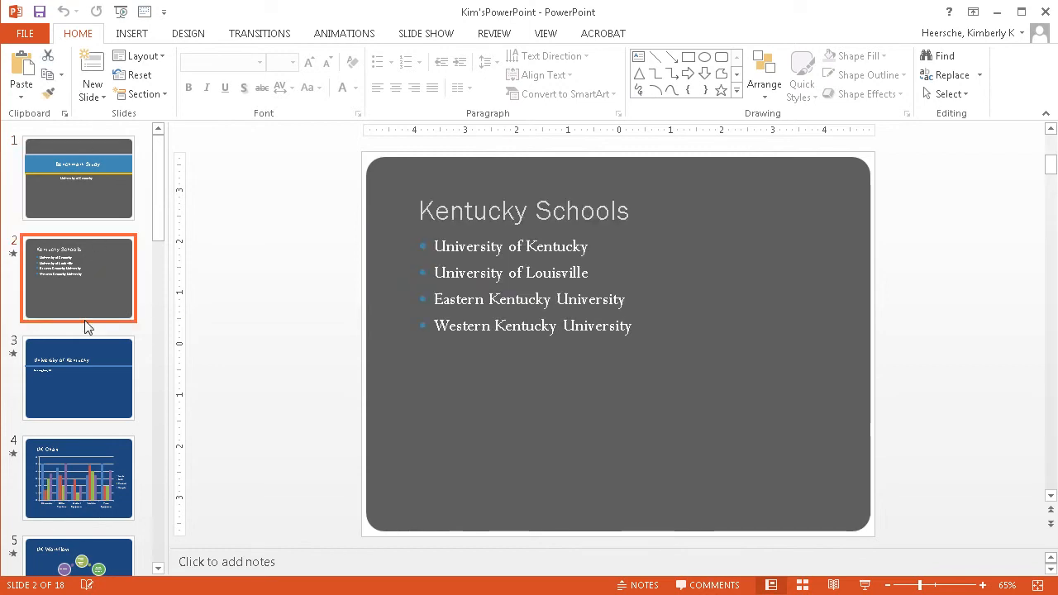
left_click(79, 478)
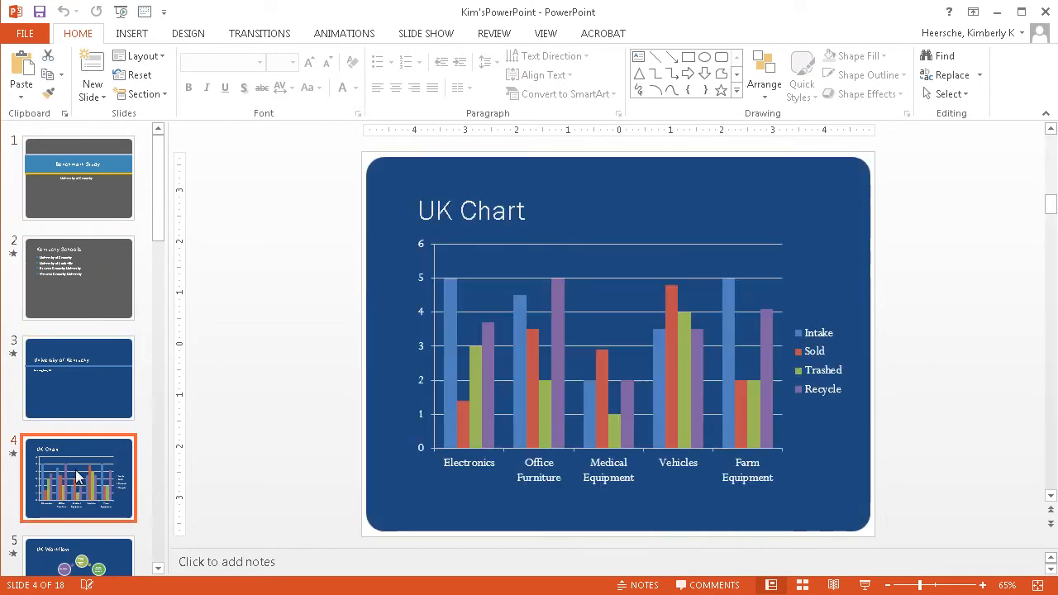
scroll("down", 3)
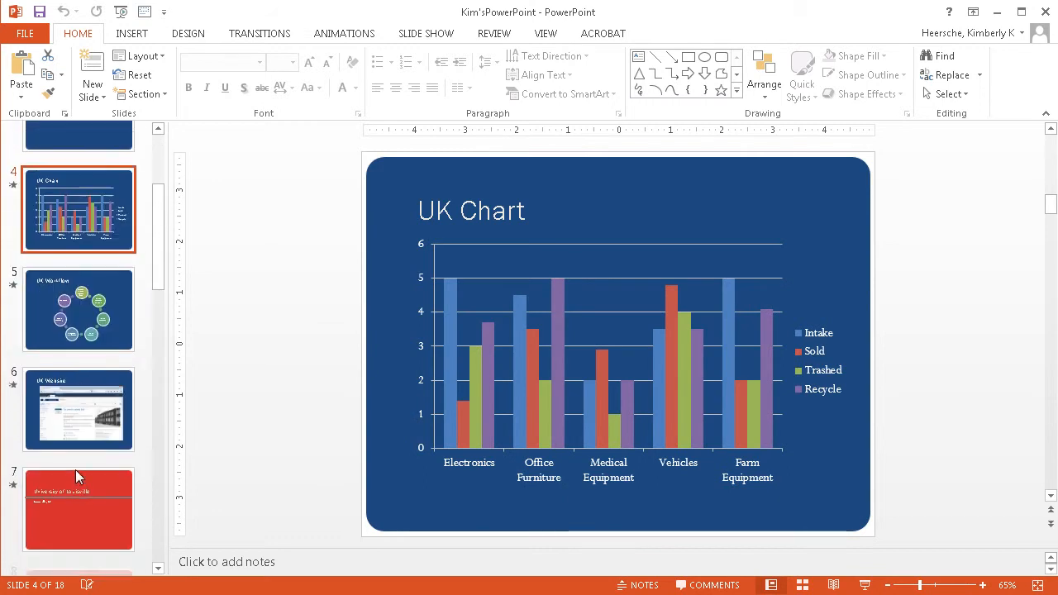
left_click(79, 496)
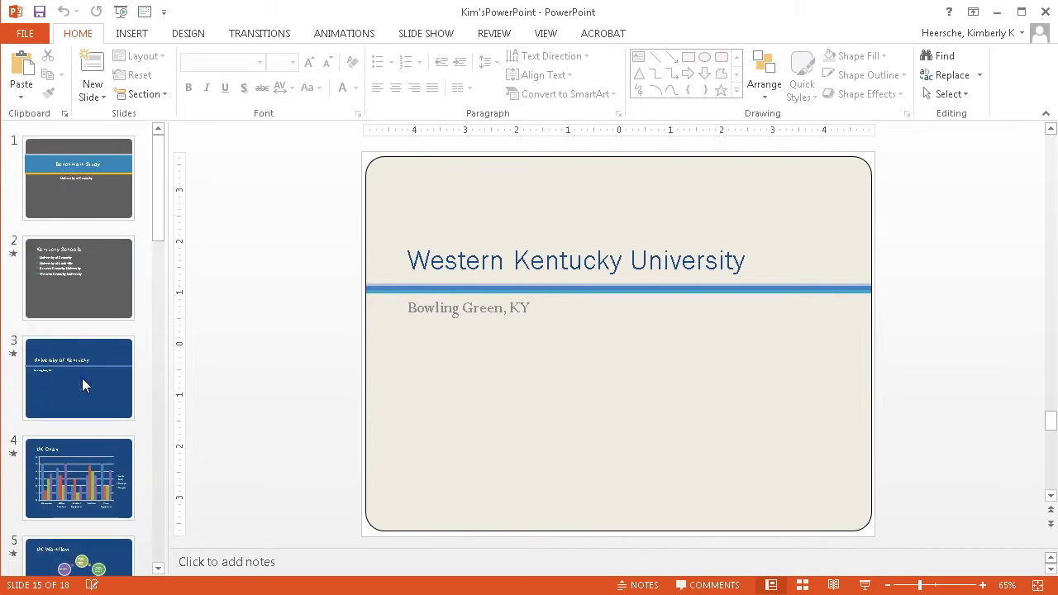
left_click(79, 377)
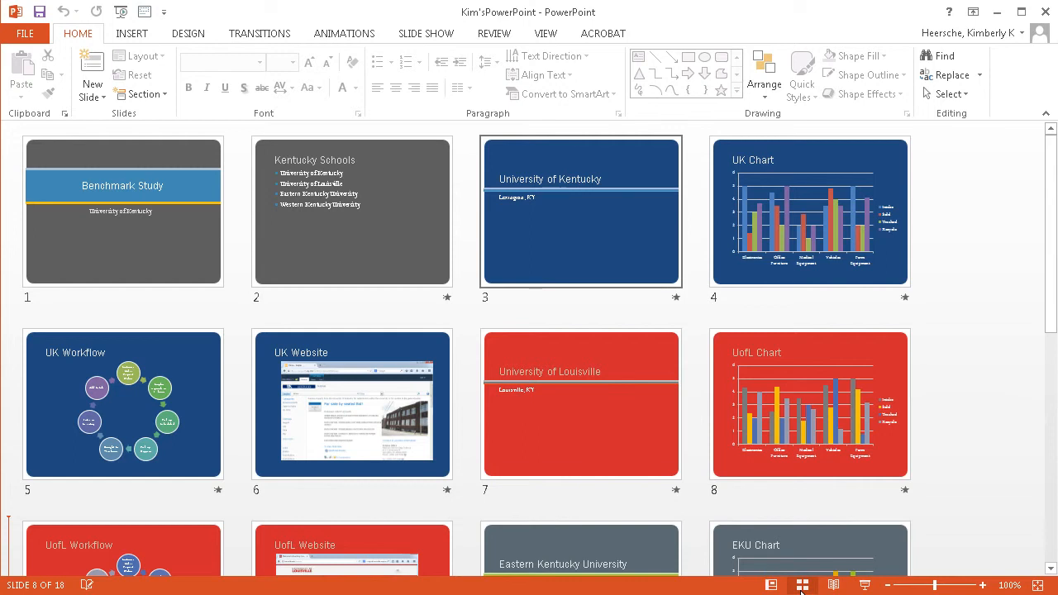
mouse_move(691, 576)
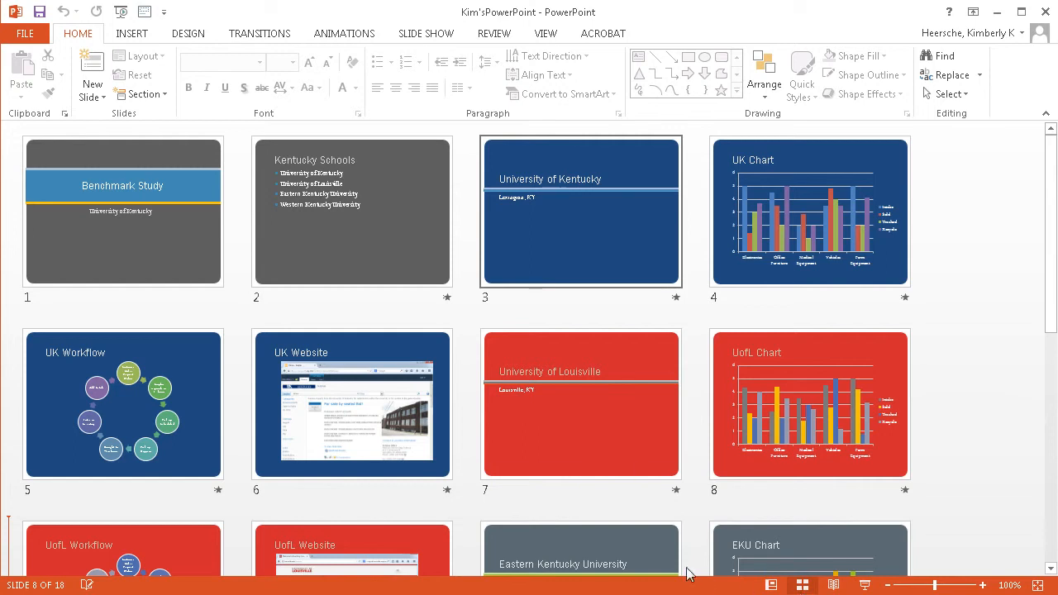
Step: Add a new section starting at slide 3, the University of Kentucky title slide
left_click(580, 212)
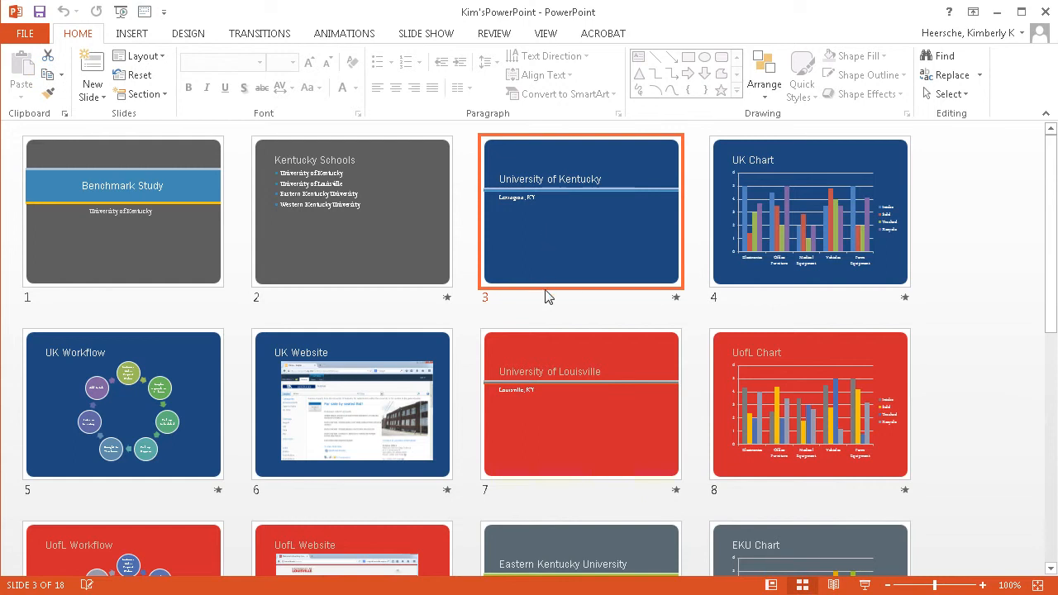
mouse_move(145, 126)
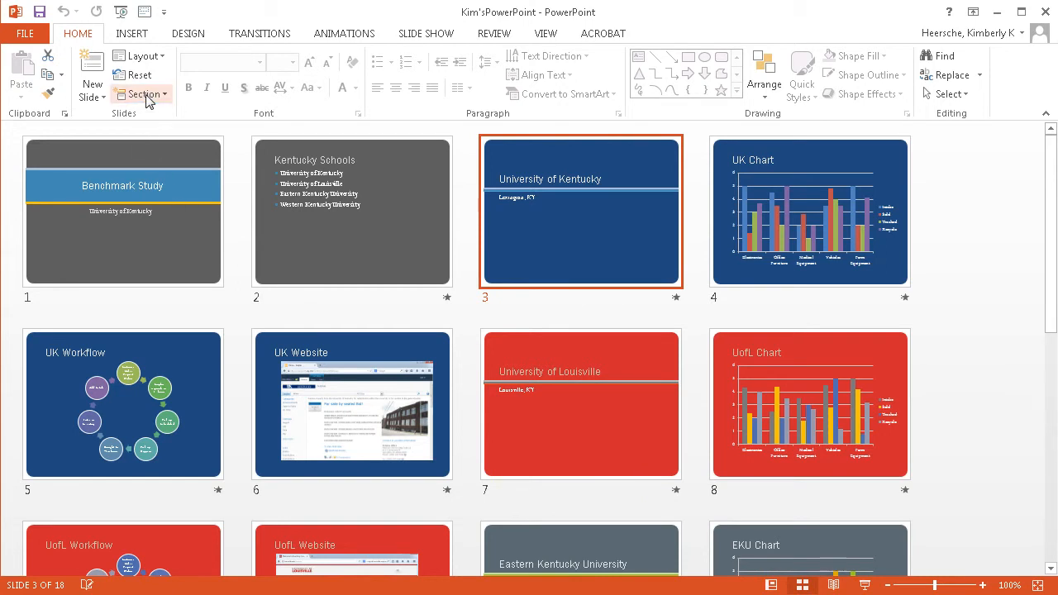
left_click(142, 93)
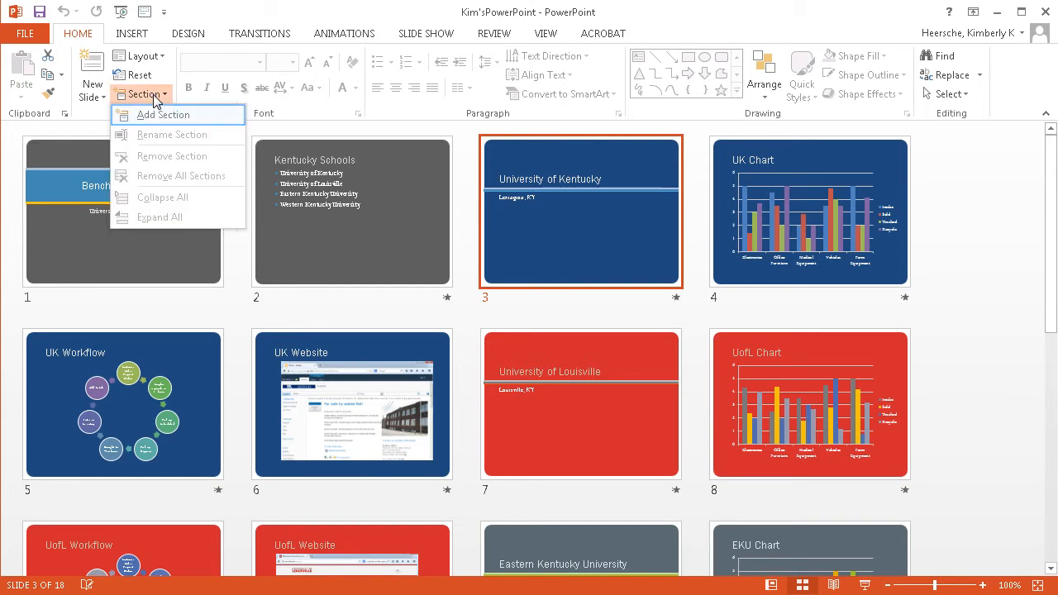
left_click(164, 114)
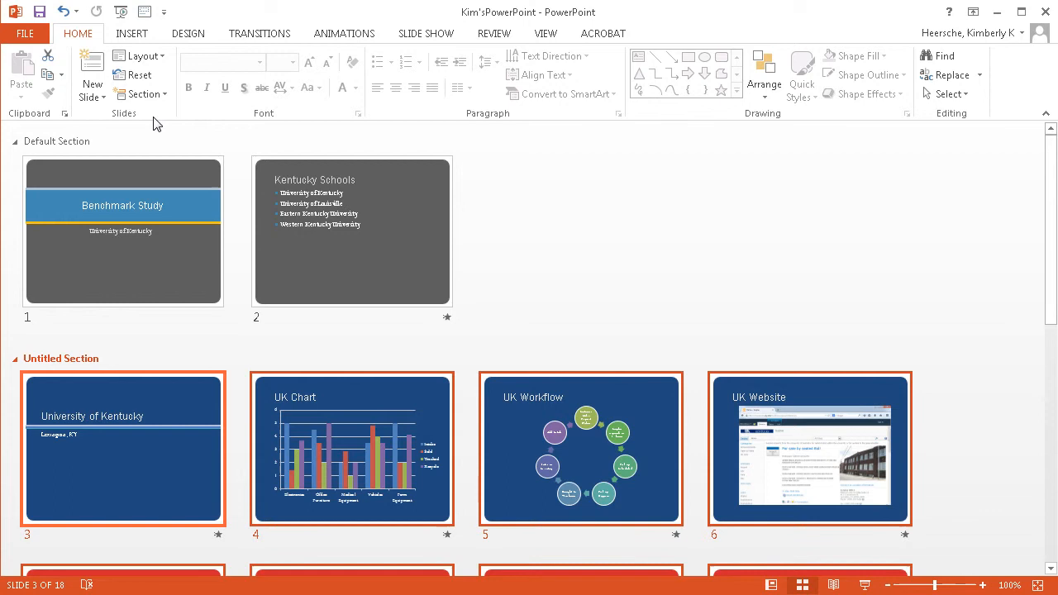
mouse_move(180, 420)
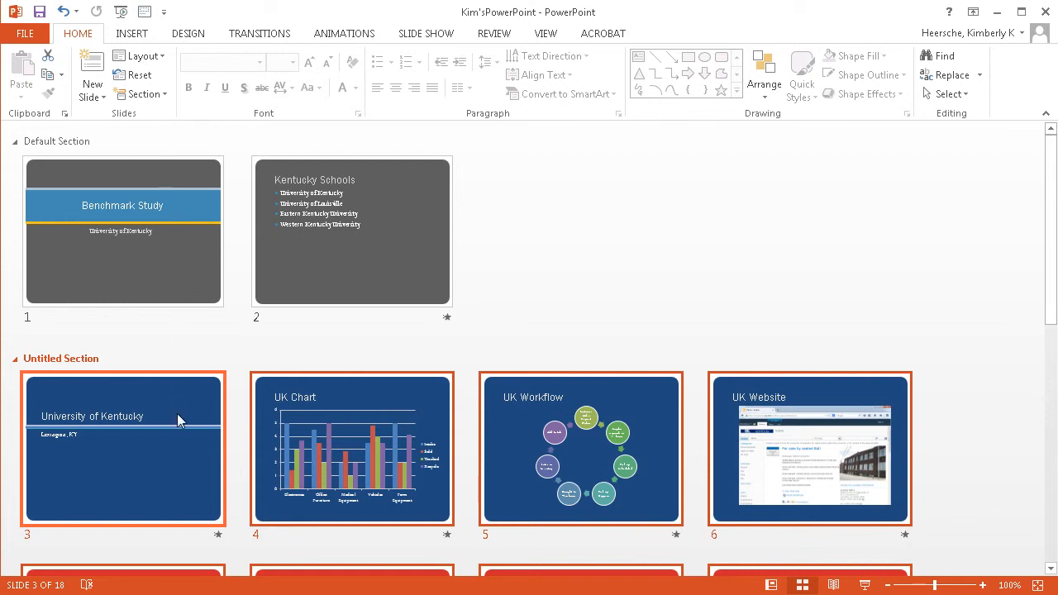
scroll("down", 3)
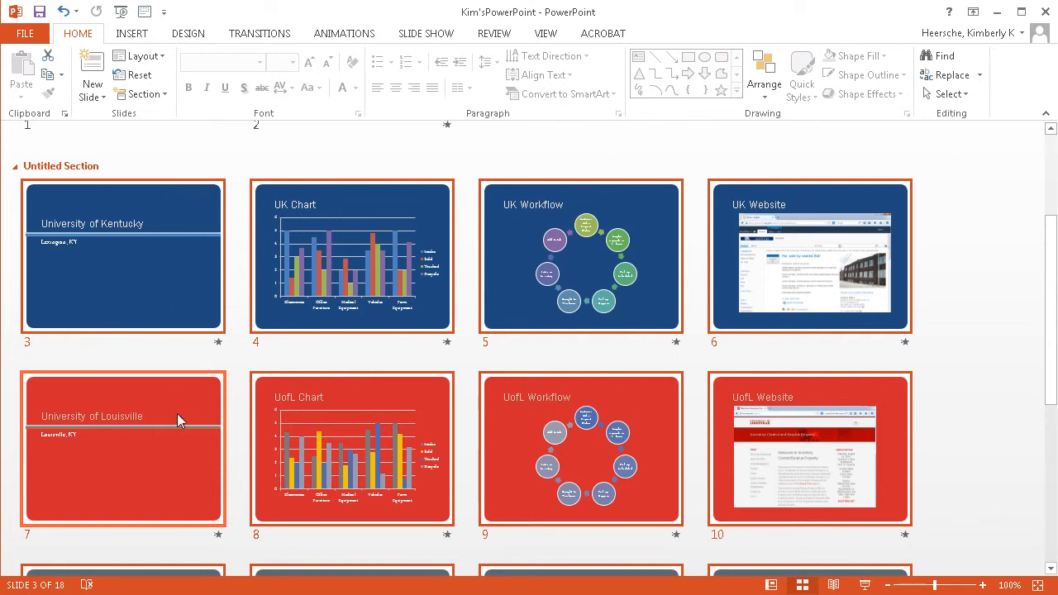
scroll("down", 3)
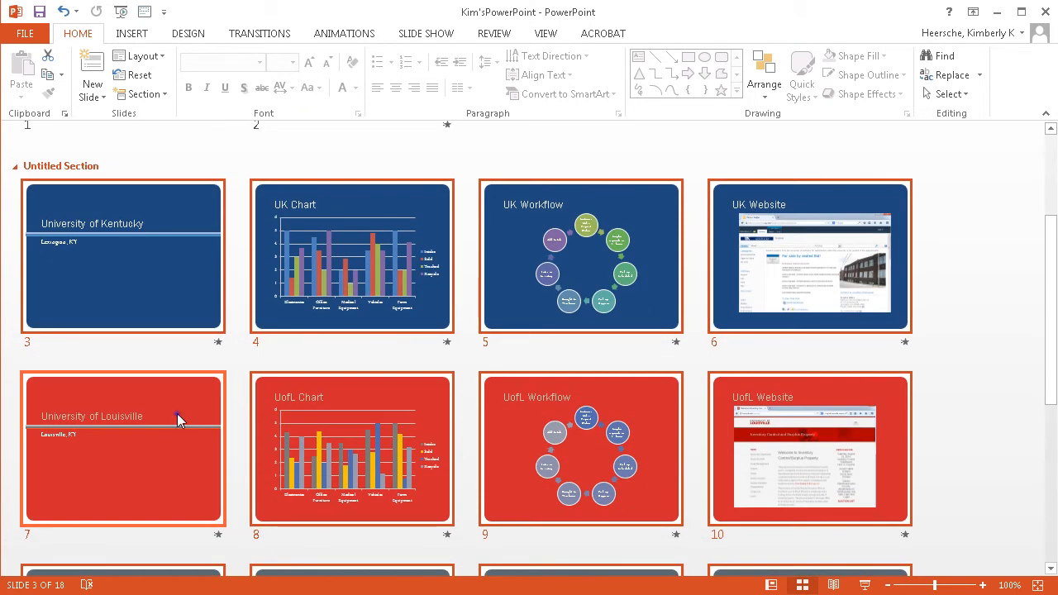
Step: Add a new section starting at slide 7, the University of Louisville slide
left_click(123, 450)
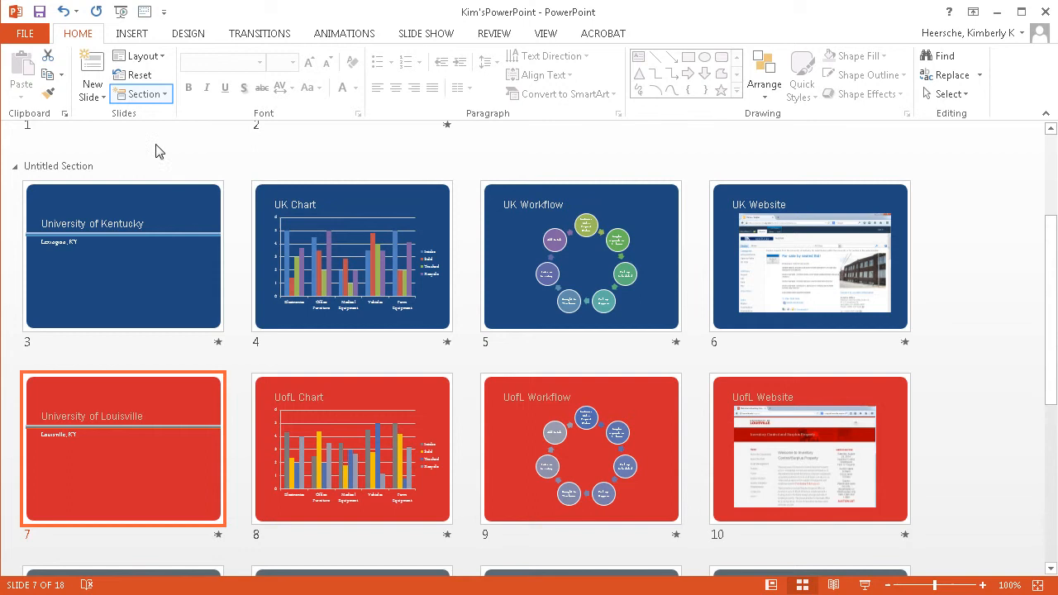
left_click(140, 93)
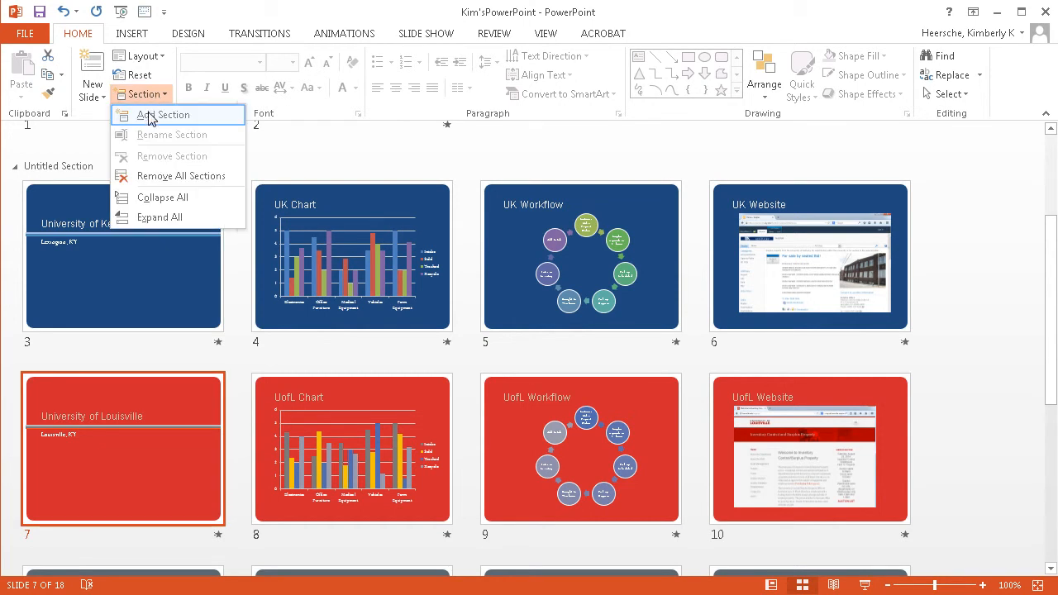
left_click(164, 116)
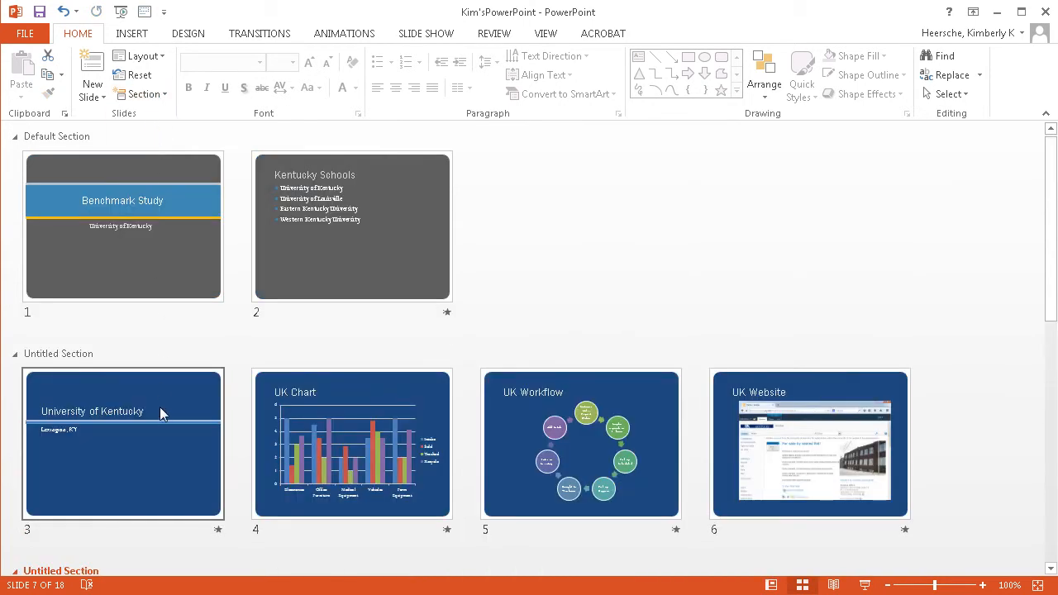
scroll("down", 3)
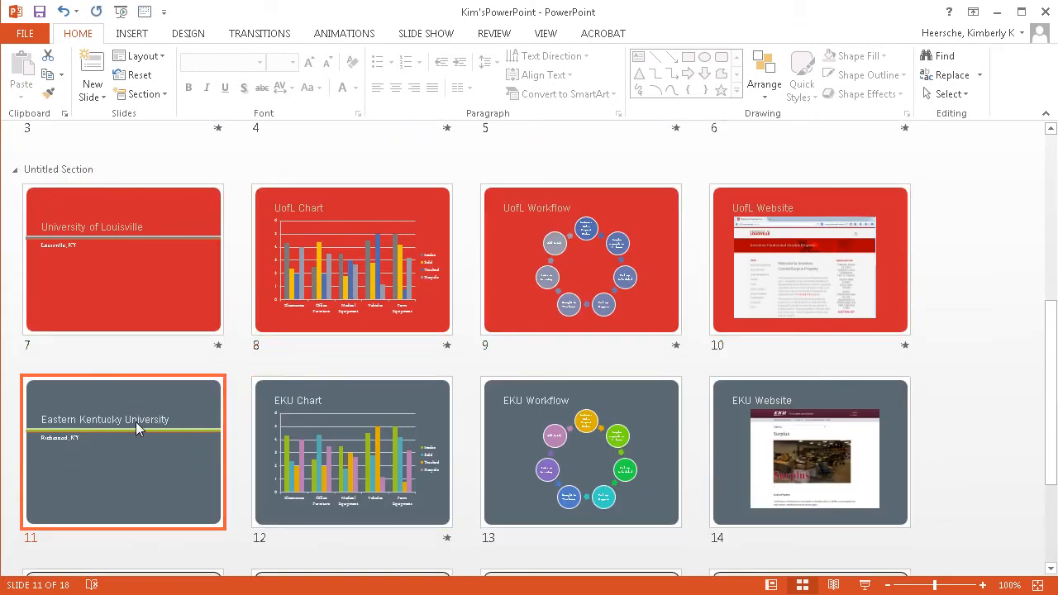
Step: Add sections via right-click at the Eastern Kentucky and Western Kentucky University slides
right_click(135, 433)
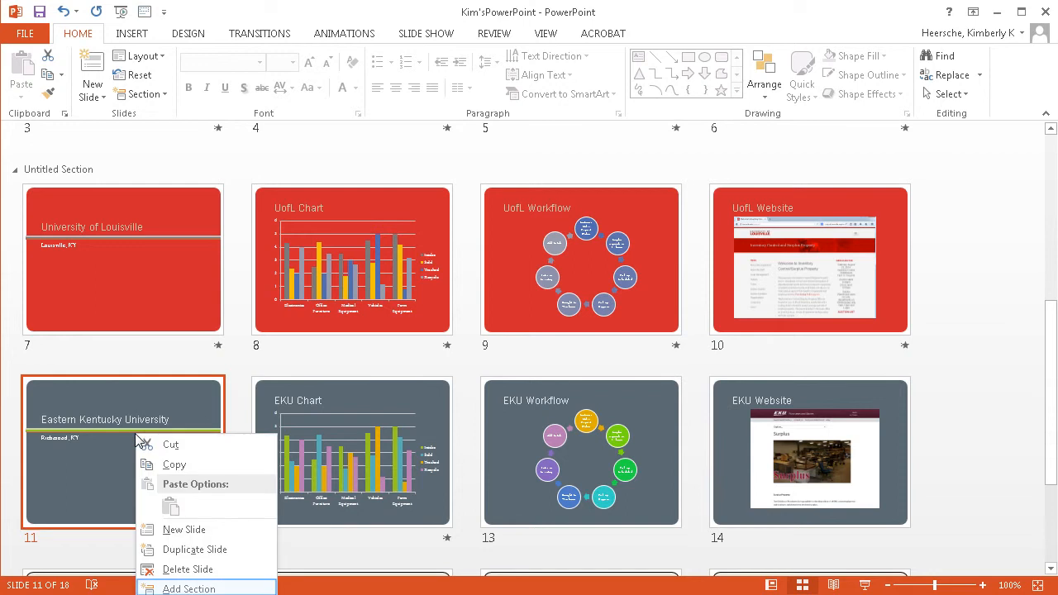
mouse_move(178, 589)
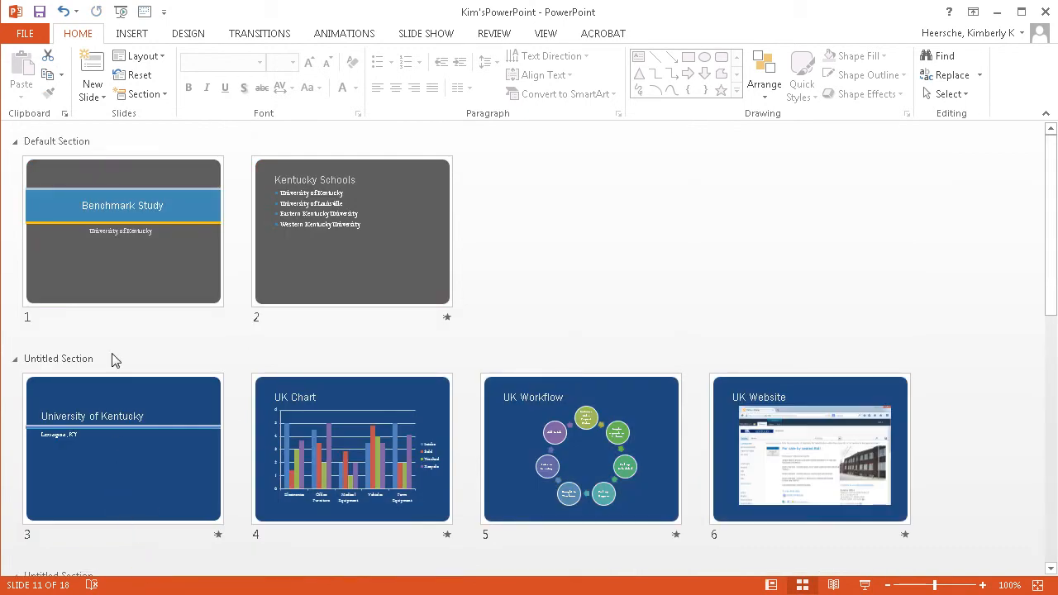
scroll("down", 3)
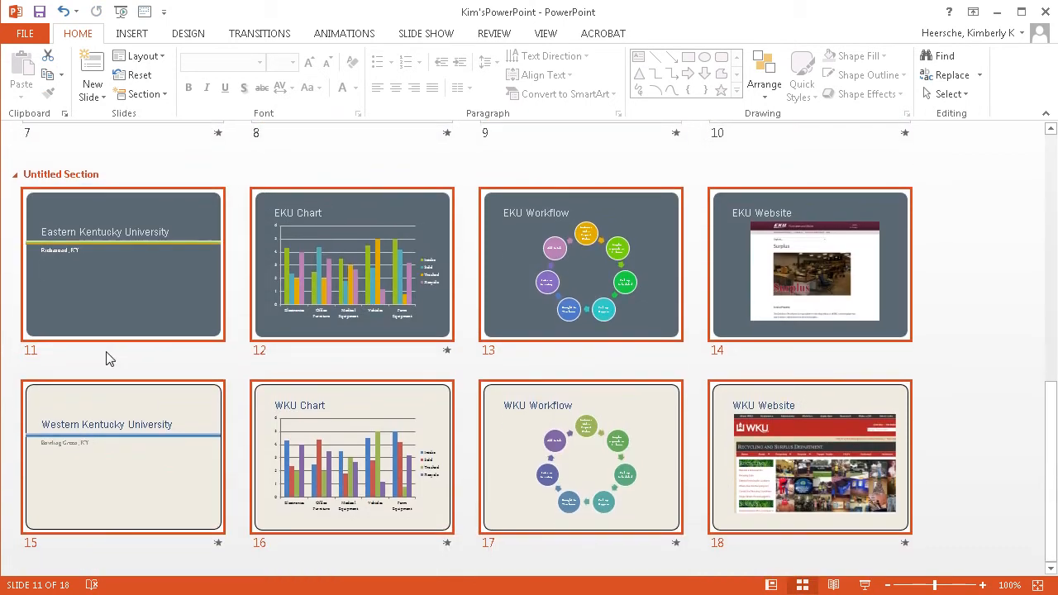
right_click(99, 410)
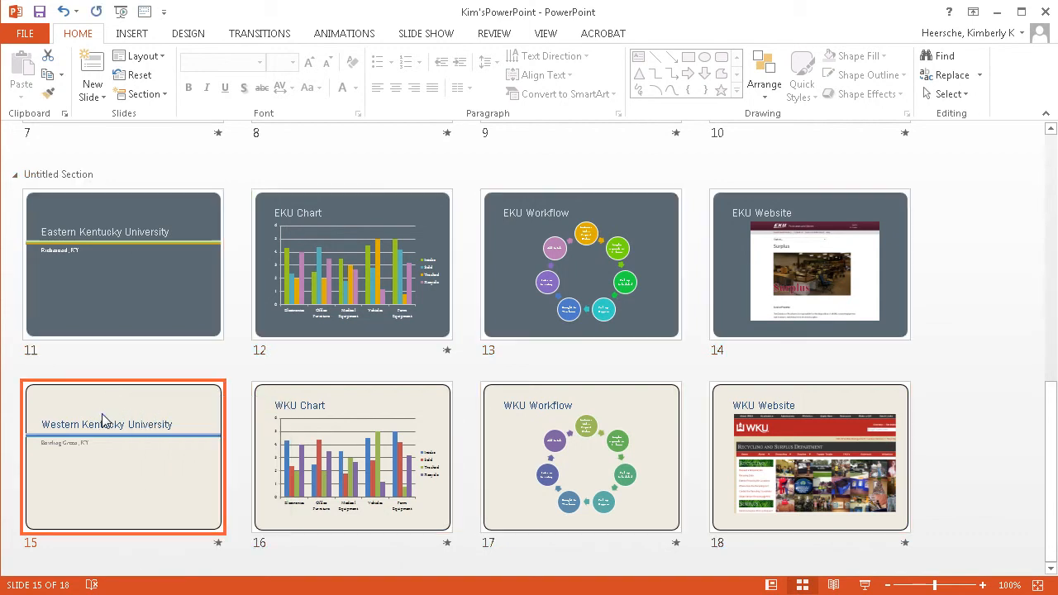
right_click(122, 423)
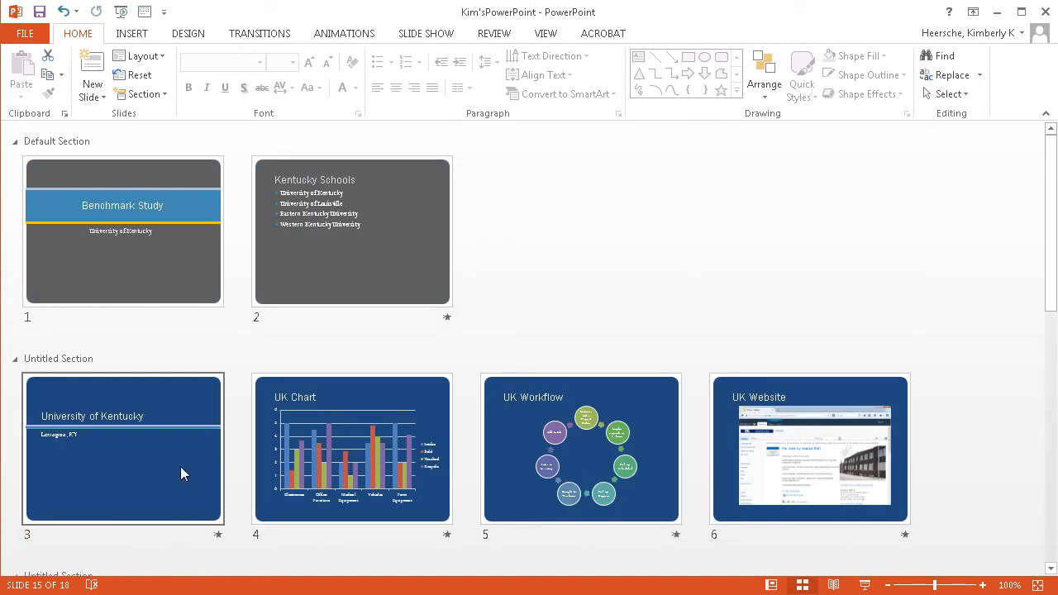
left_click(351, 231)
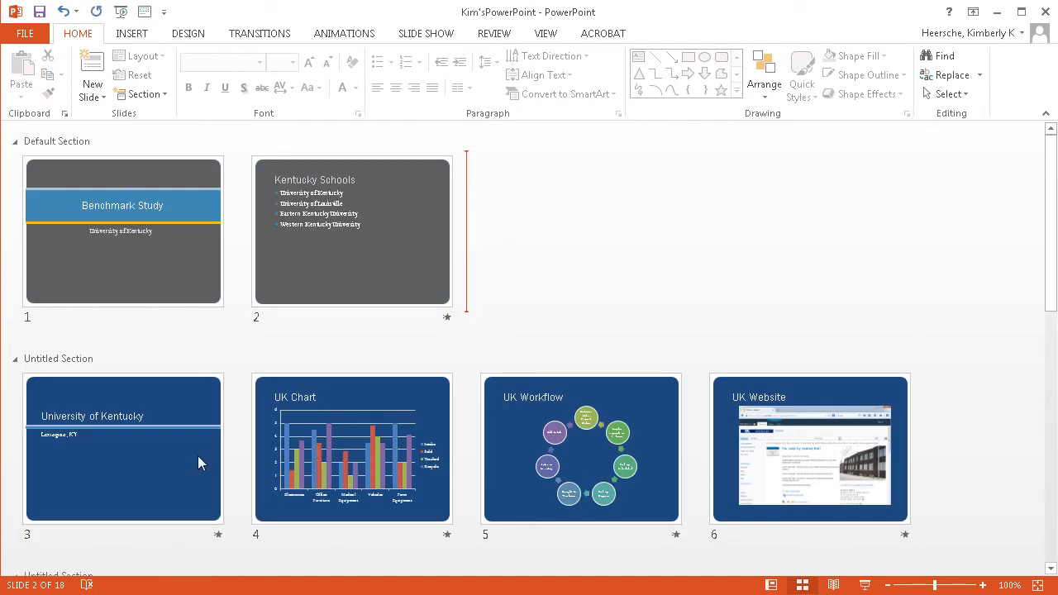
scroll("down", 3)
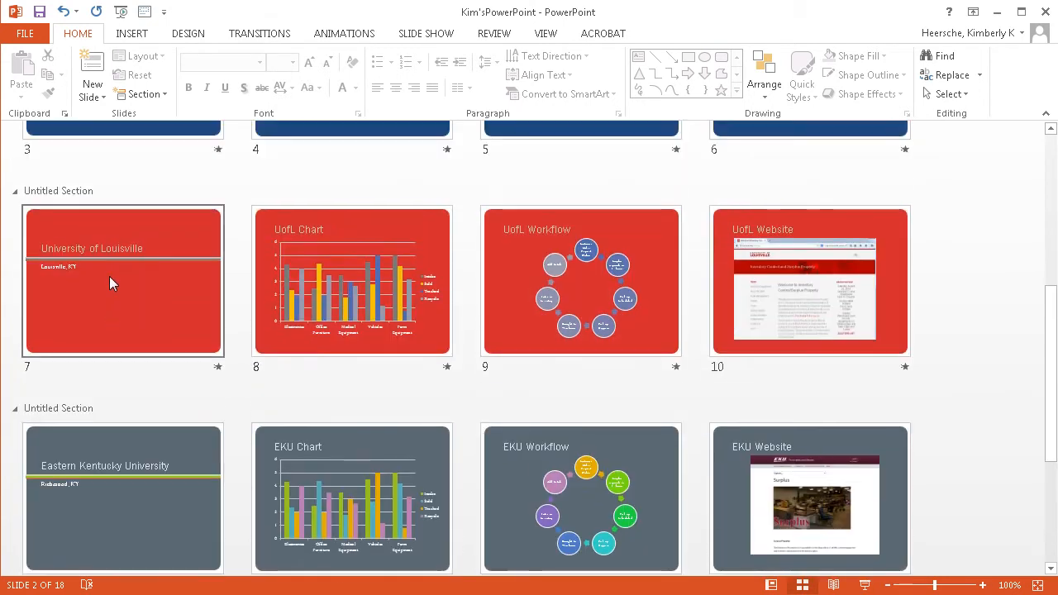
scroll("down", 3)
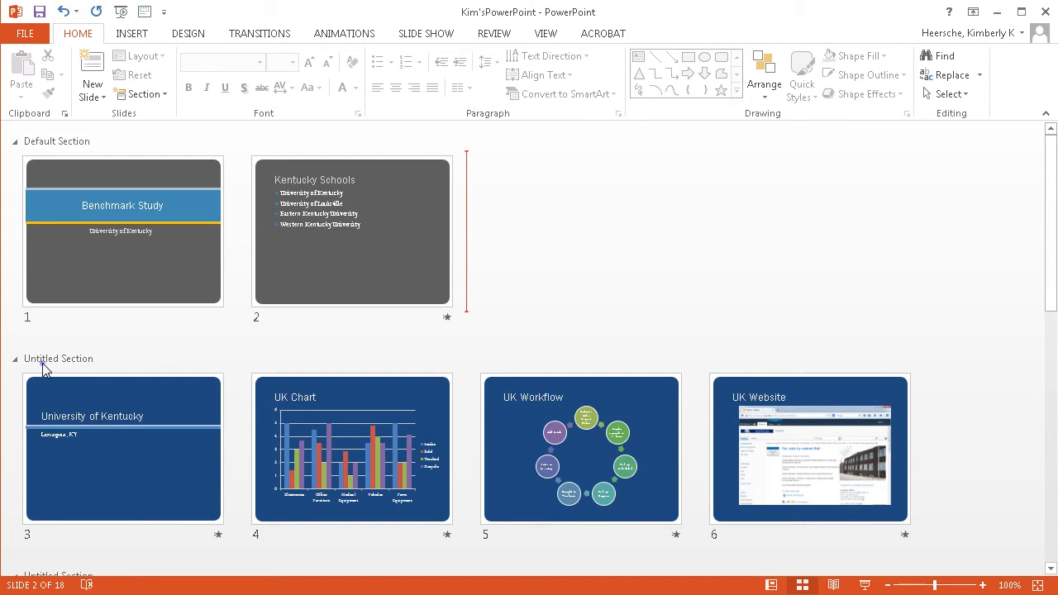
Step: Rename the untitled section holding slides 3 to 6 to UK
left_click(58, 357)
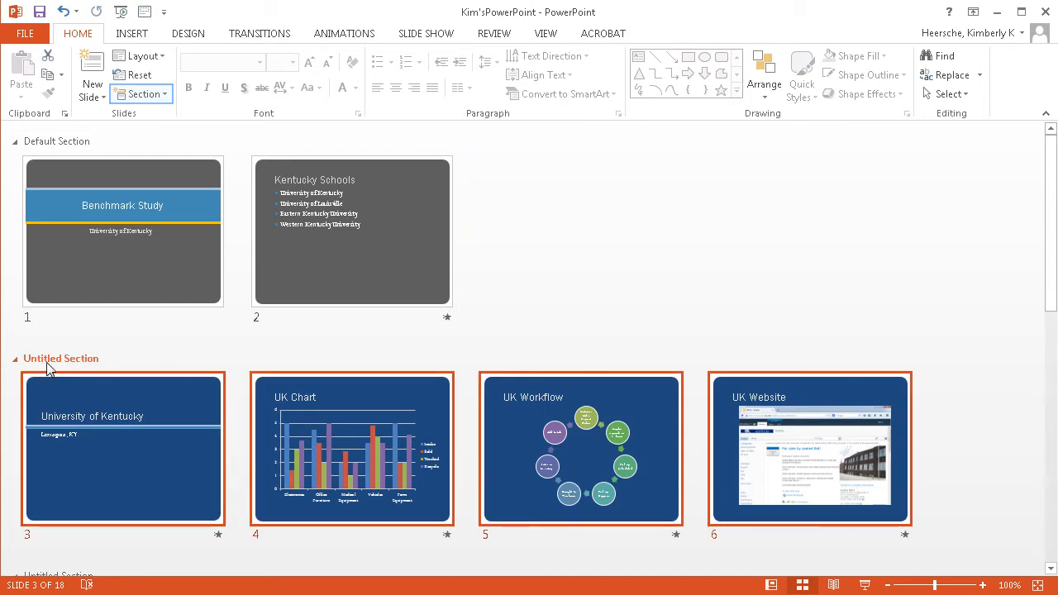
left_click(142, 93)
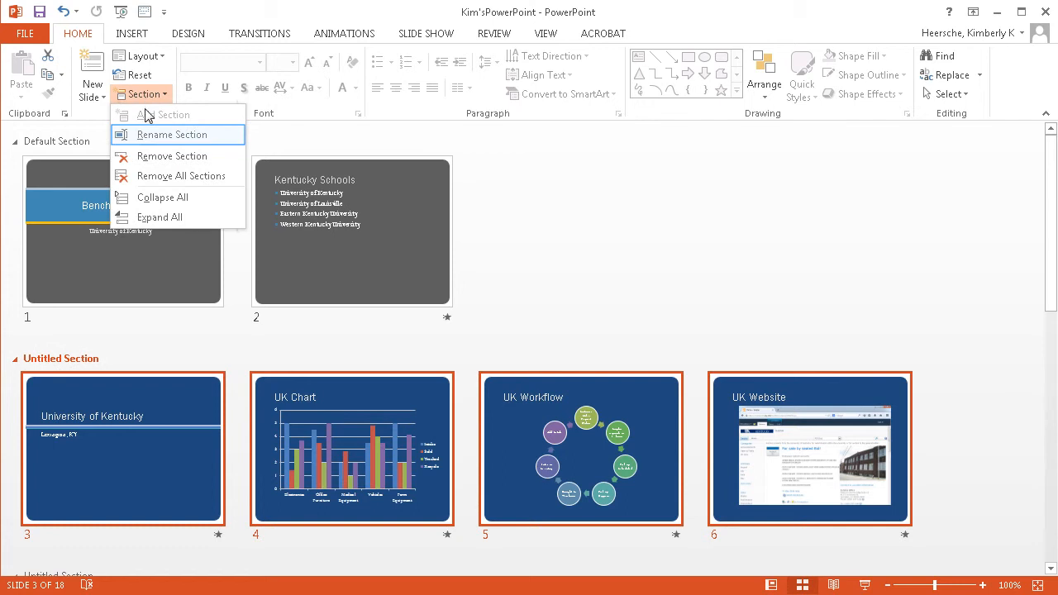
left_click(172, 134)
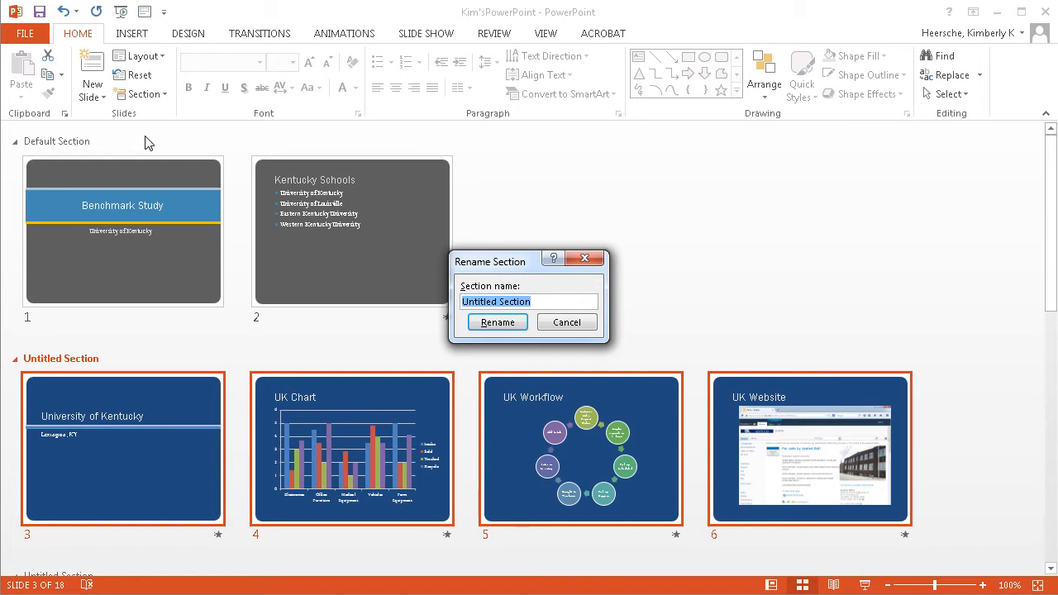
left_click(496, 321)
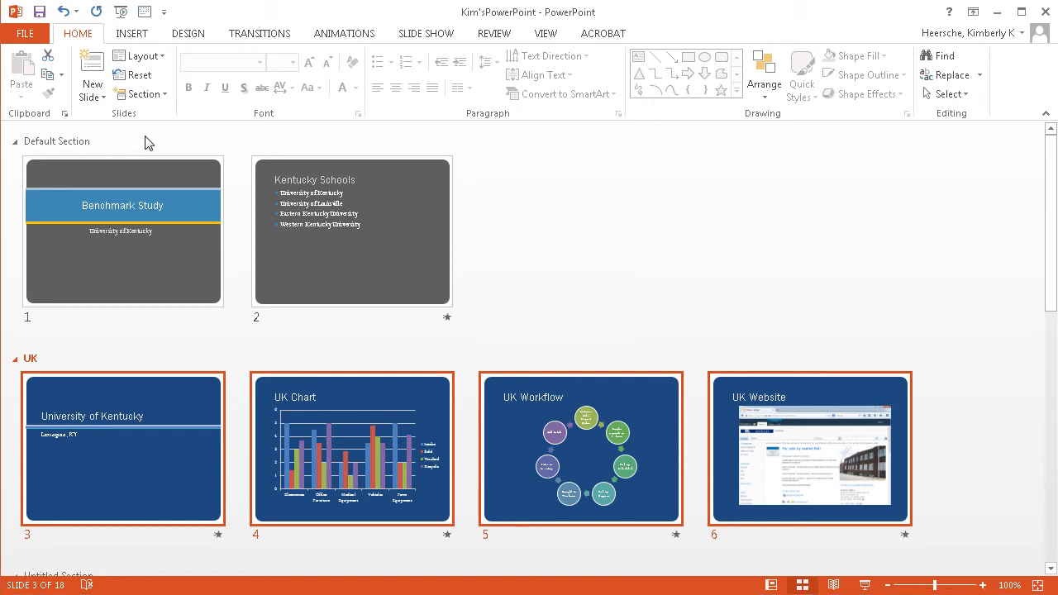
mouse_move(141, 326)
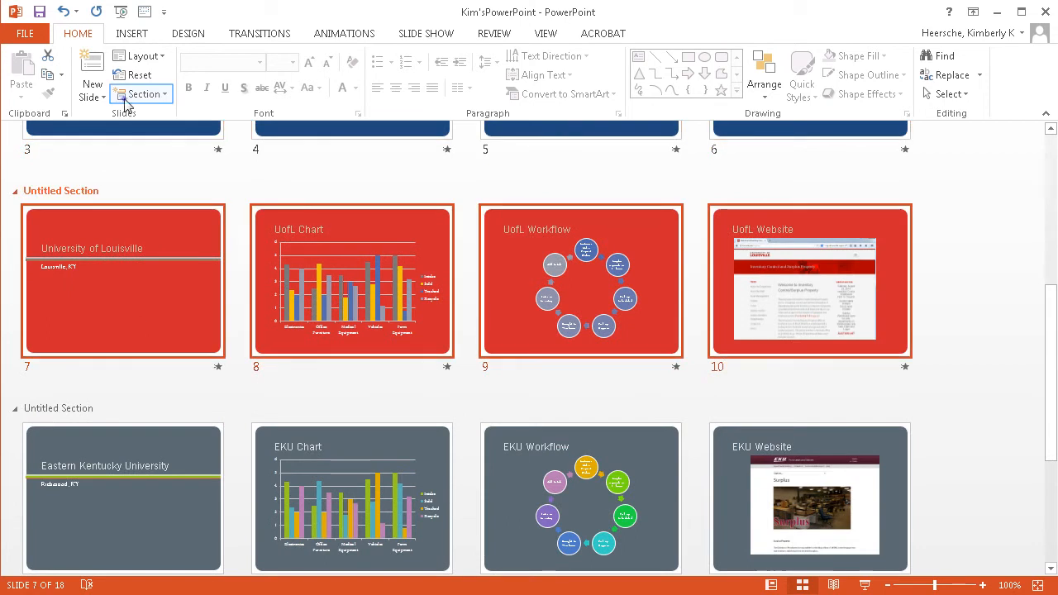
Step: Rename the Louisville section to UofL and the Eastern Kentucky section to EKU
left_click(141, 93)
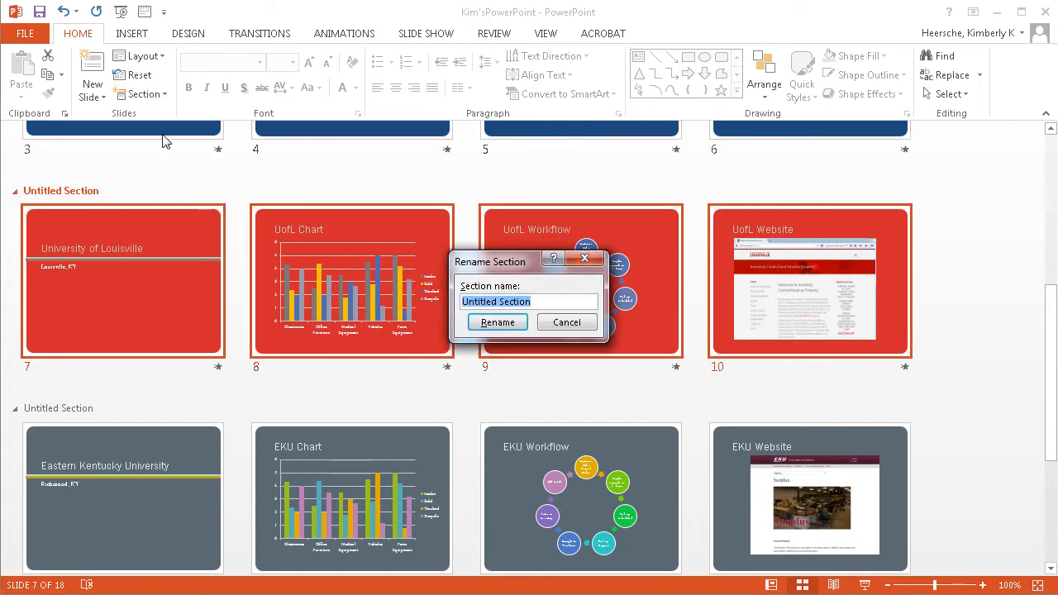
type("UofL")
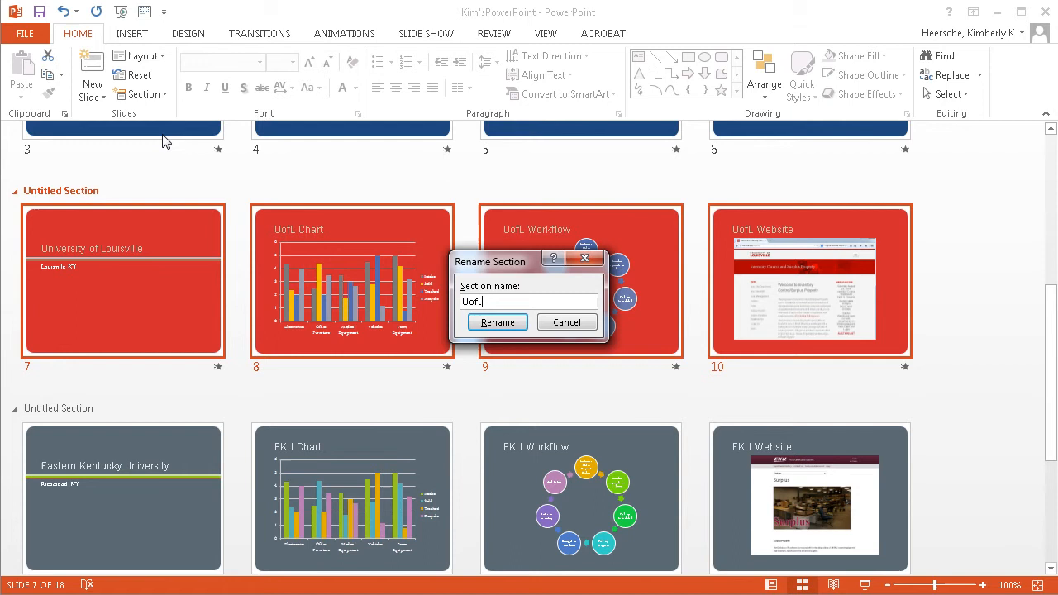
left_click(496, 323)
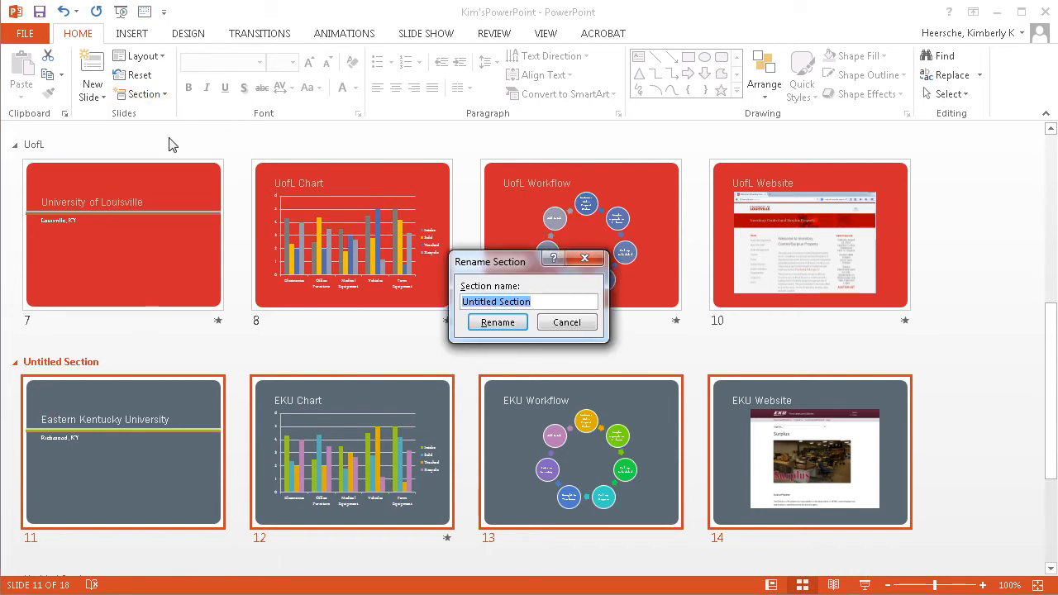
left_click(496, 320)
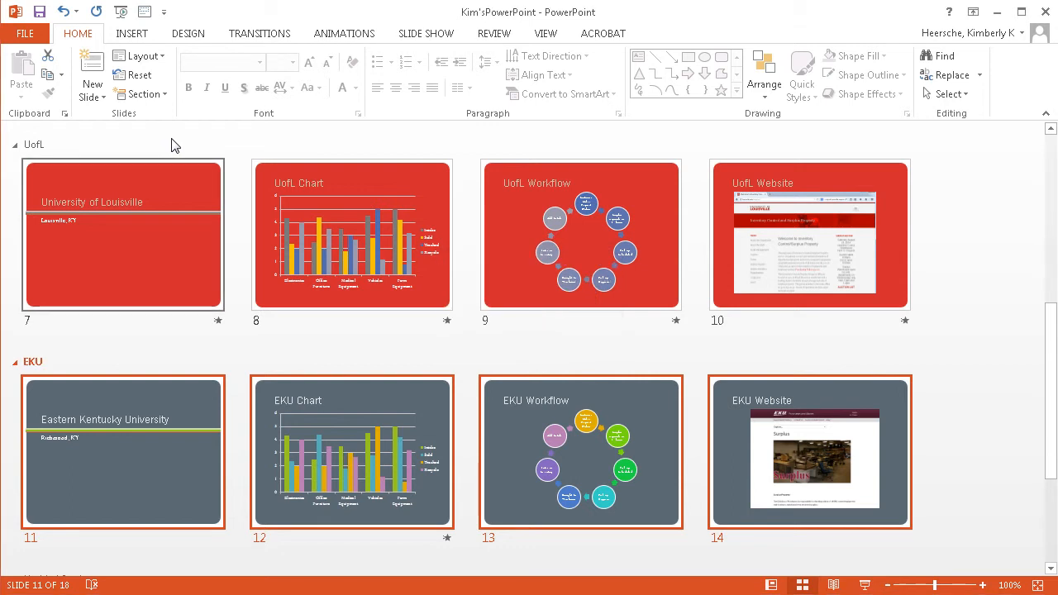
Step: Rename the Western Kentucky section to WKU
scroll("down", 3)
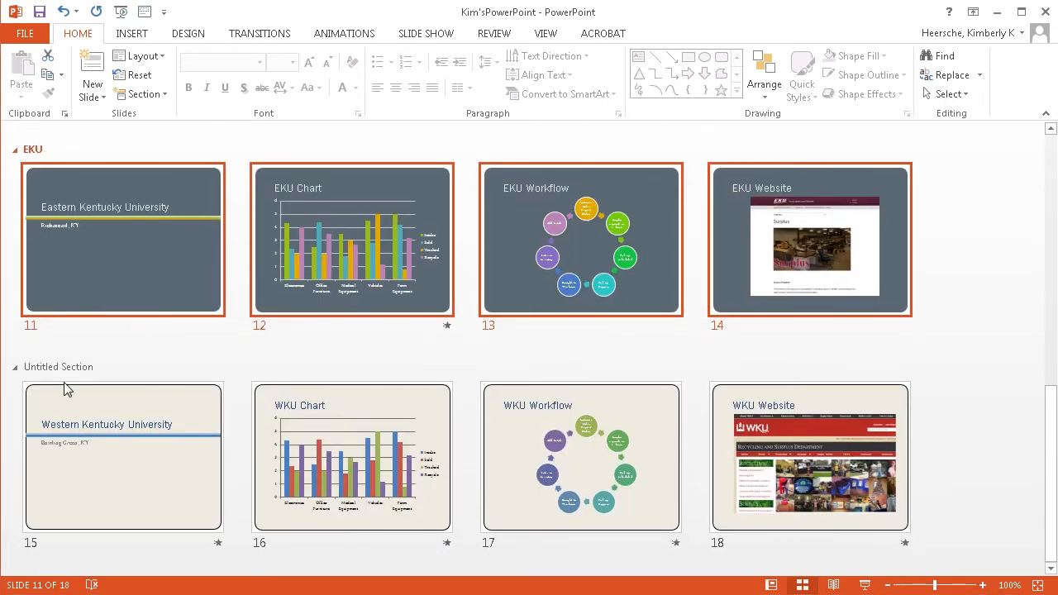
left_click(142, 93)
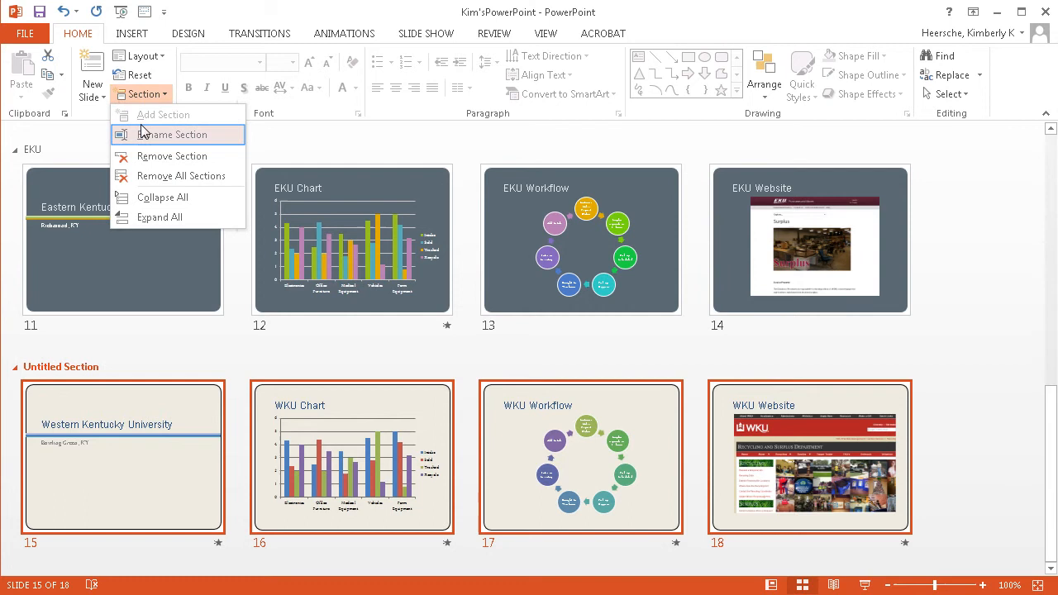
left_click(172, 134)
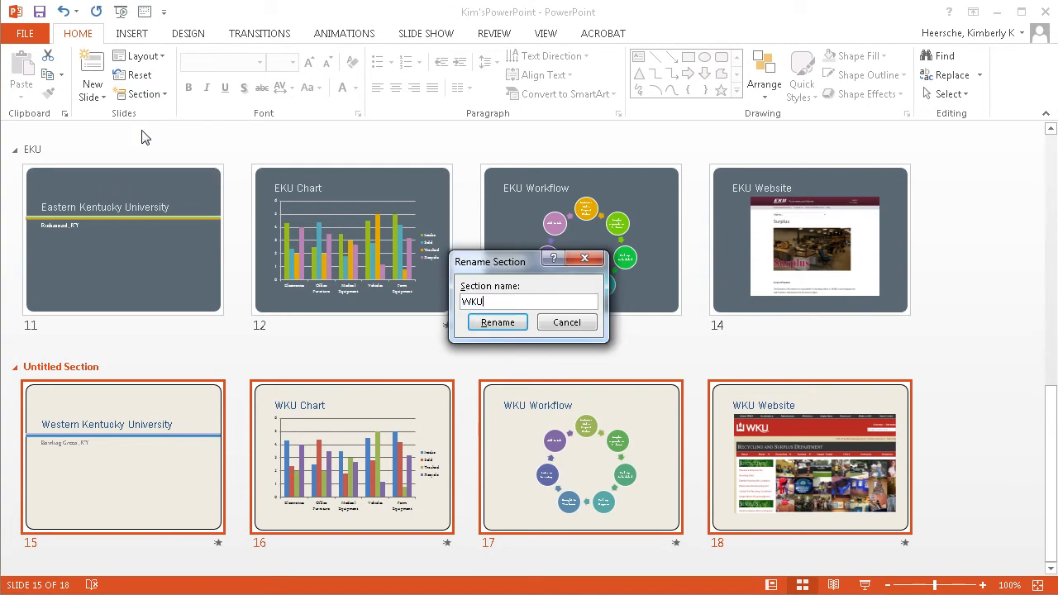
left_click(496, 321)
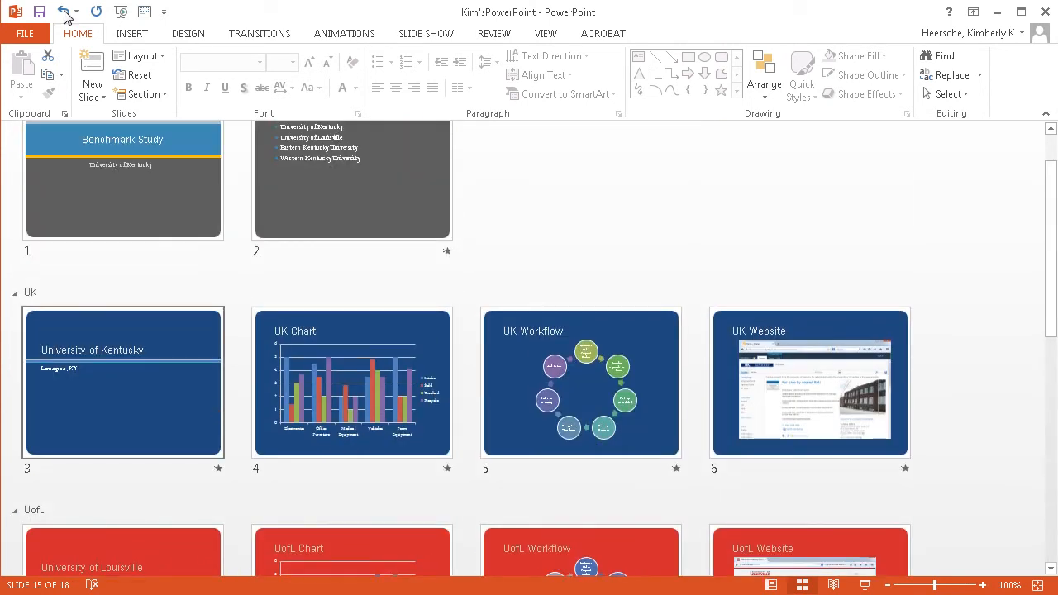
Step: Move the WKU section up so it sits ahead of EKU, right after UofL
scroll("down", 3)
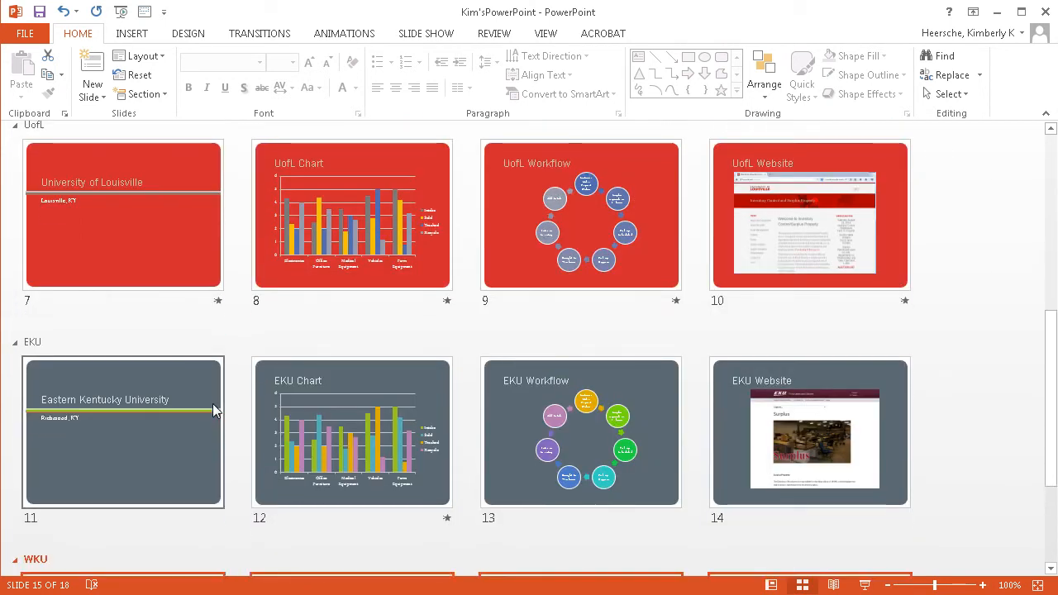
scroll("down", 3)
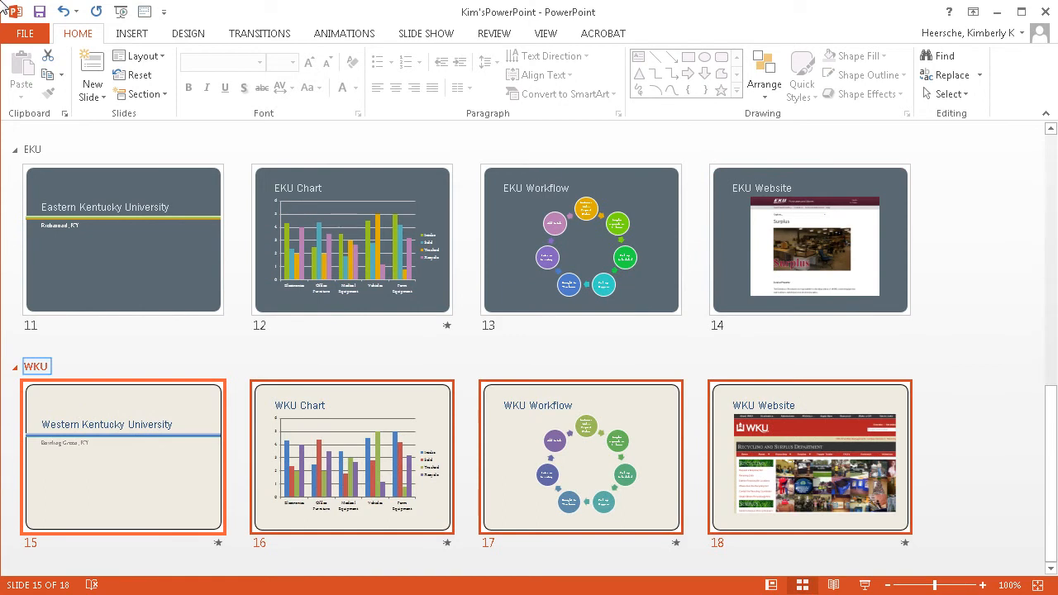
mouse_move(36, 294)
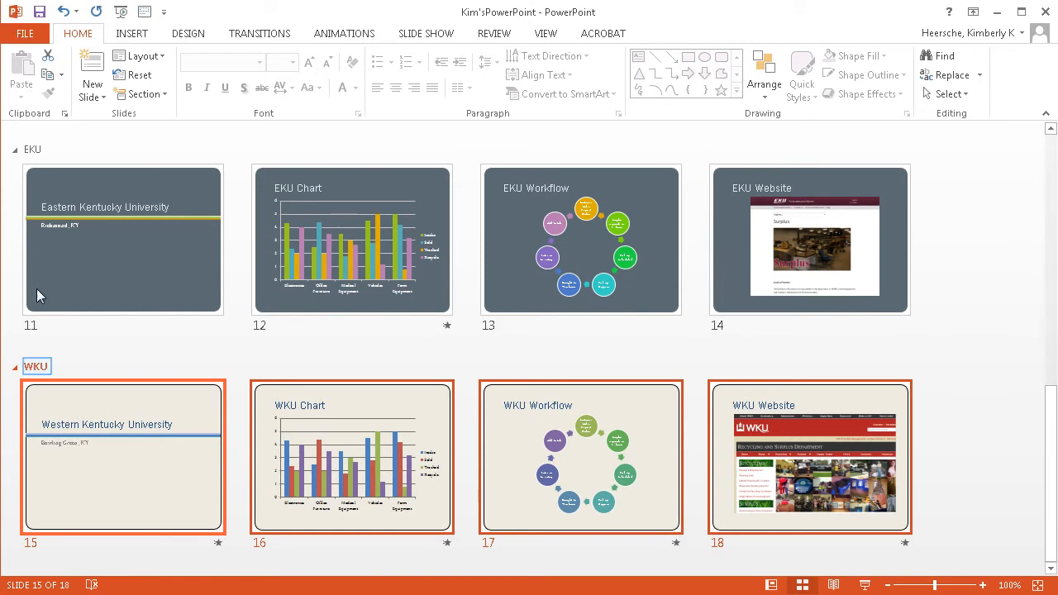
right_click(37, 367)
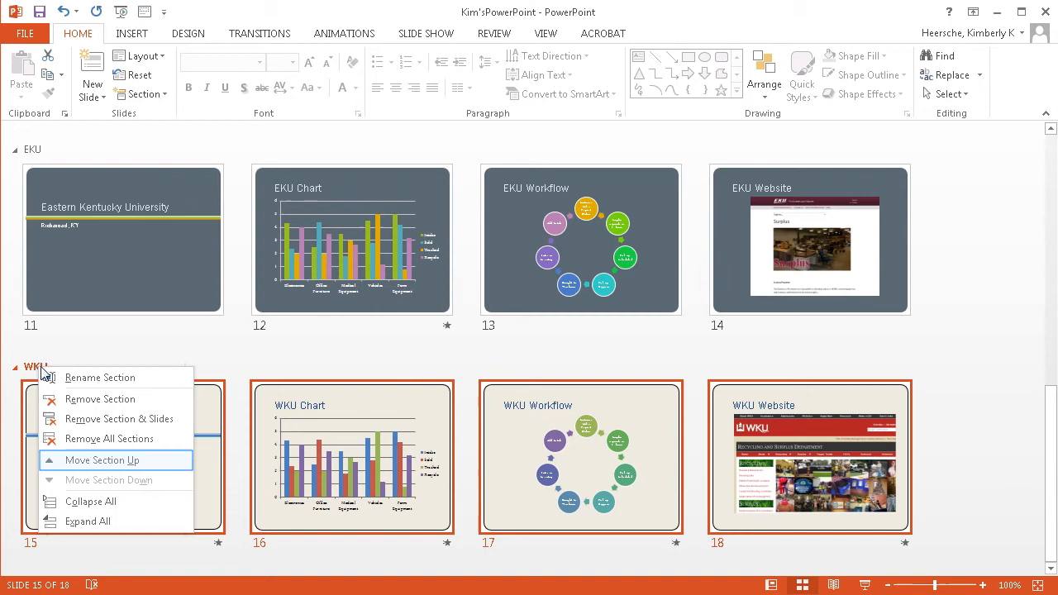
left_click(103, 459)
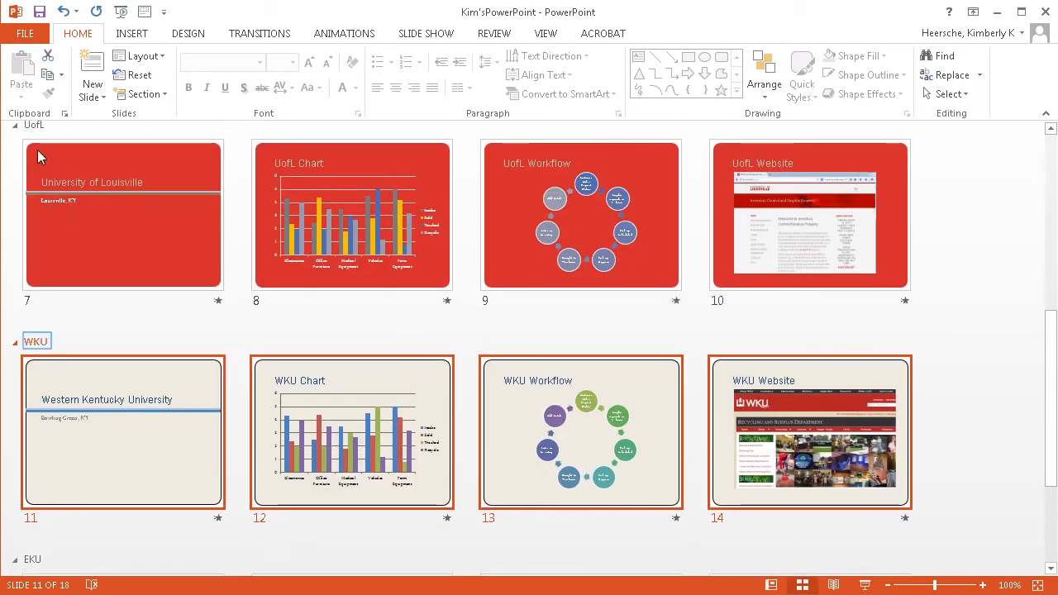
right_click(36, 341)
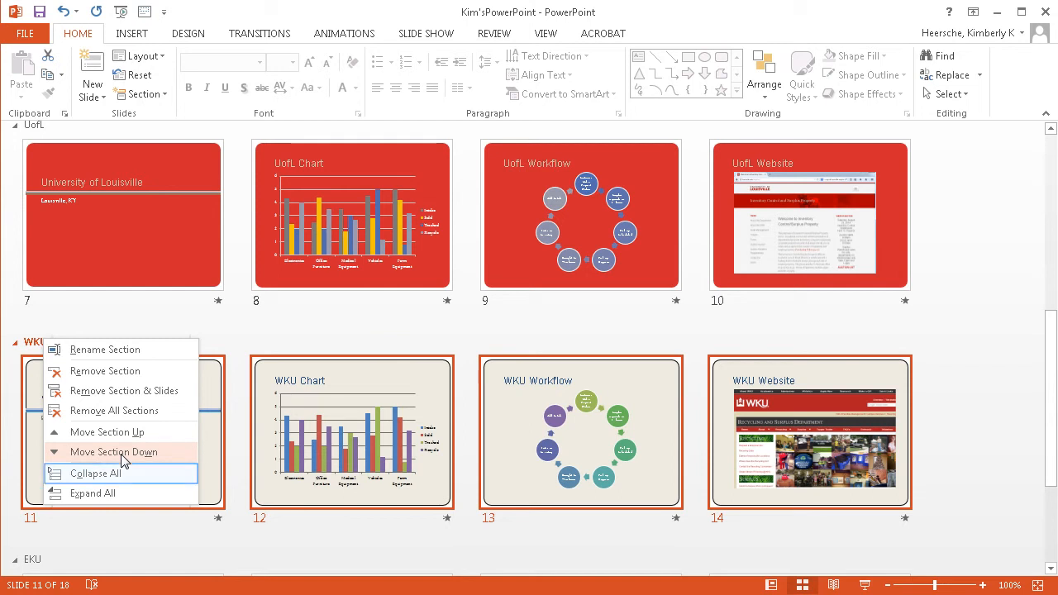
mouse_move(116, 473)
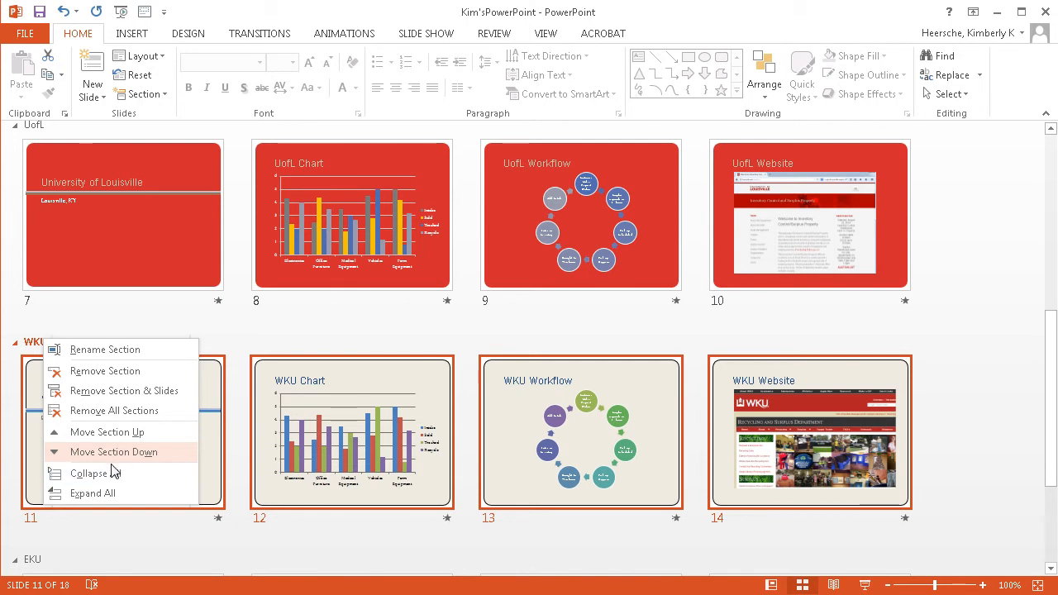
left_click(88, 473)
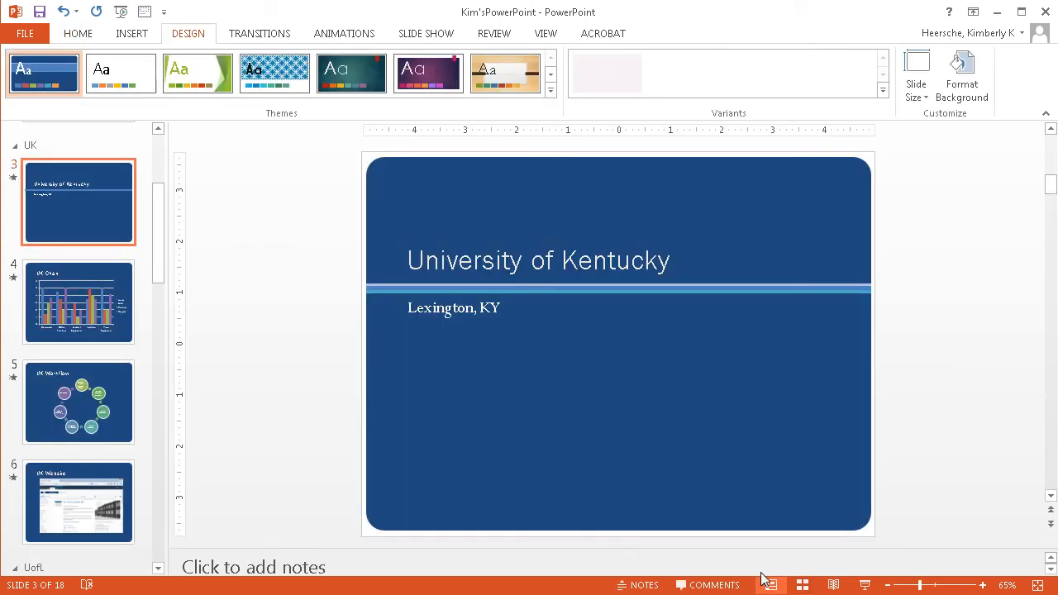
mouse_move(155, 258)
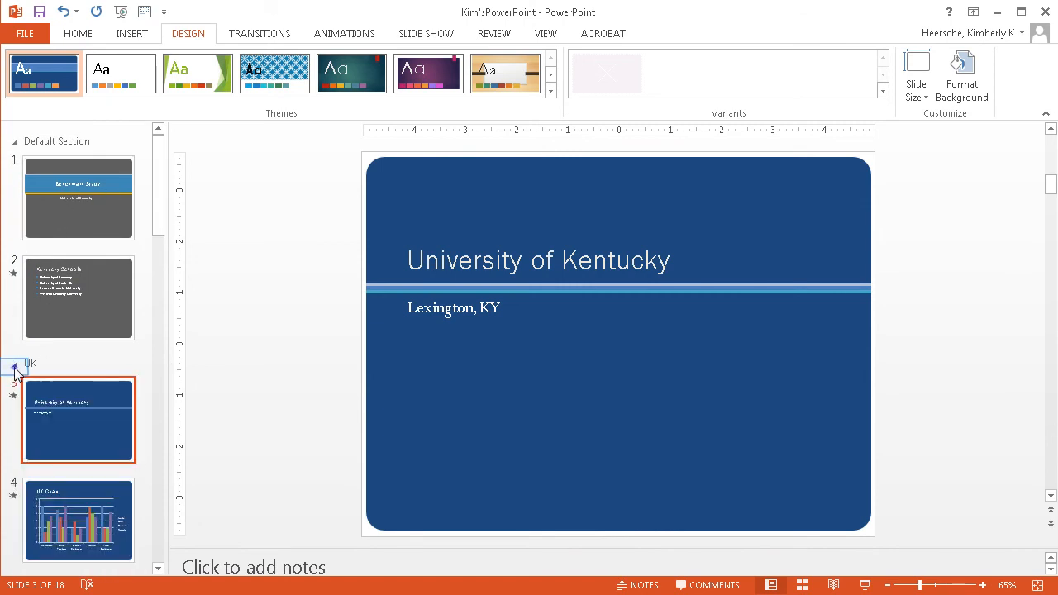
Step: Collapse the UK and UofL sections in the Normal view thumbnail pane
left_click(15, 368)
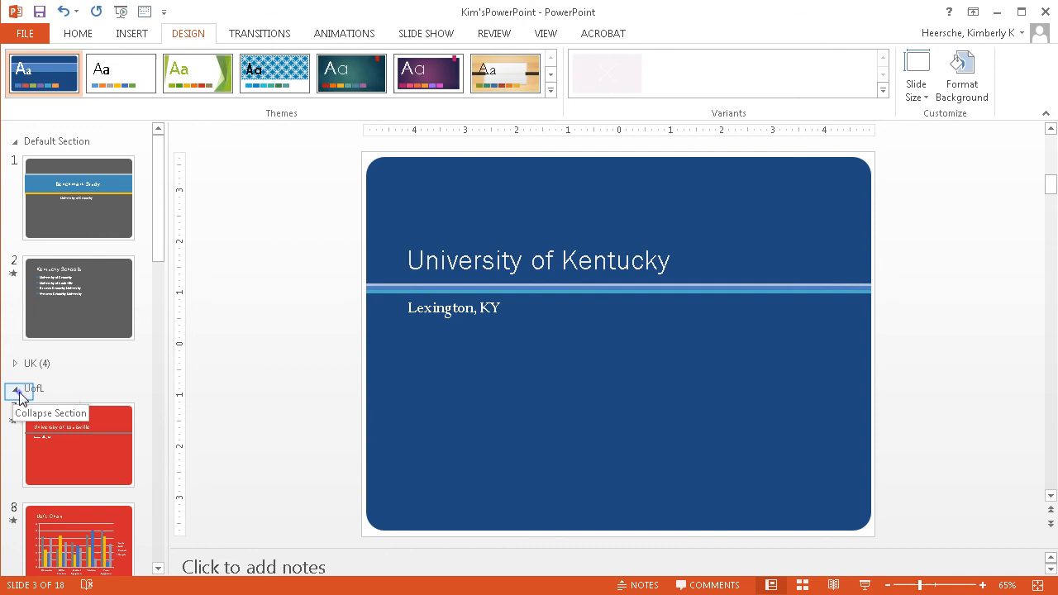
left_click(14, 388)
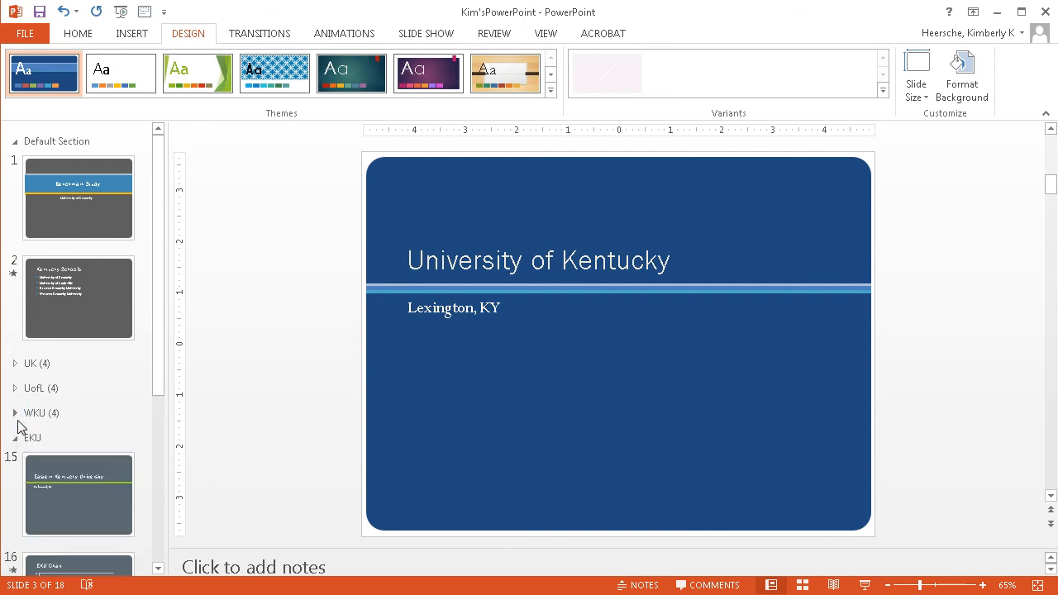